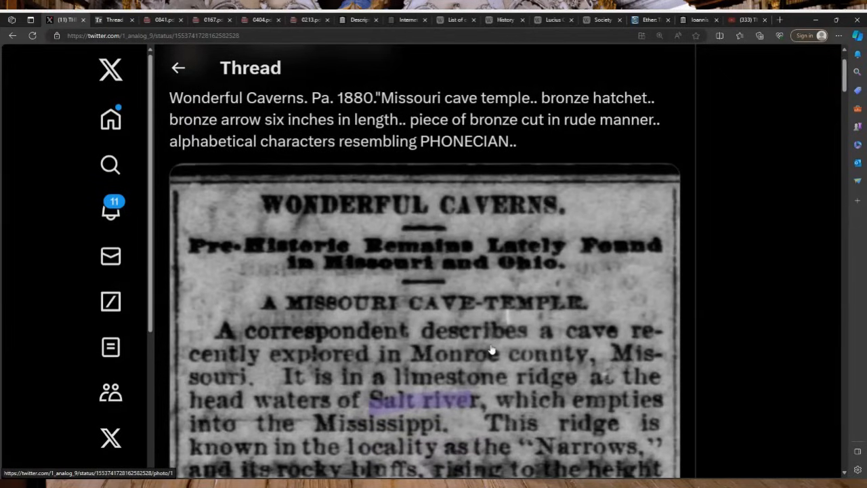
mouse_move(499, 300)
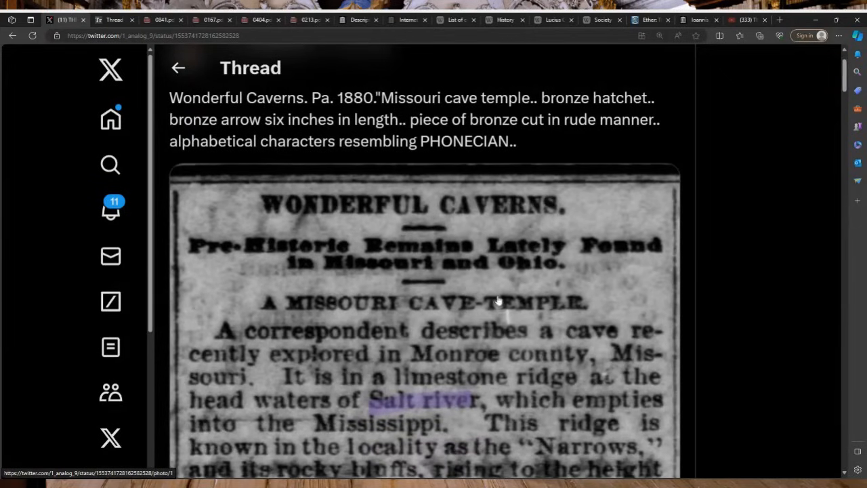
mouse_move(523, 289)
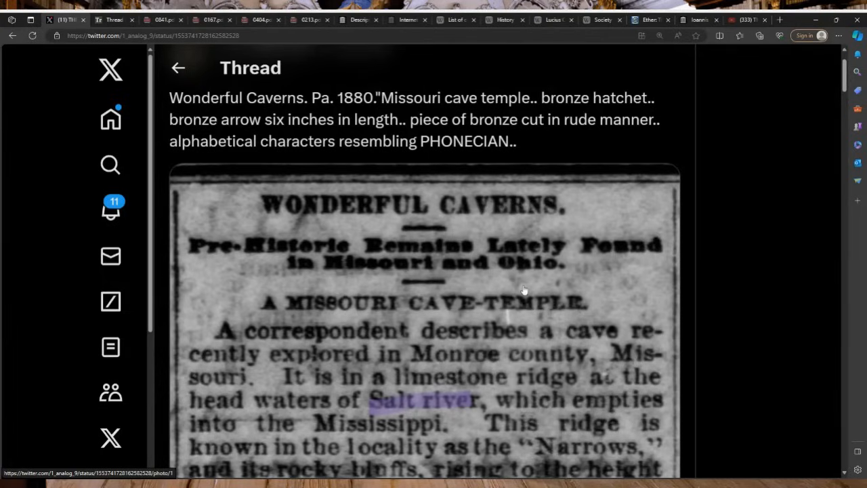
mouse_move(506, 290)
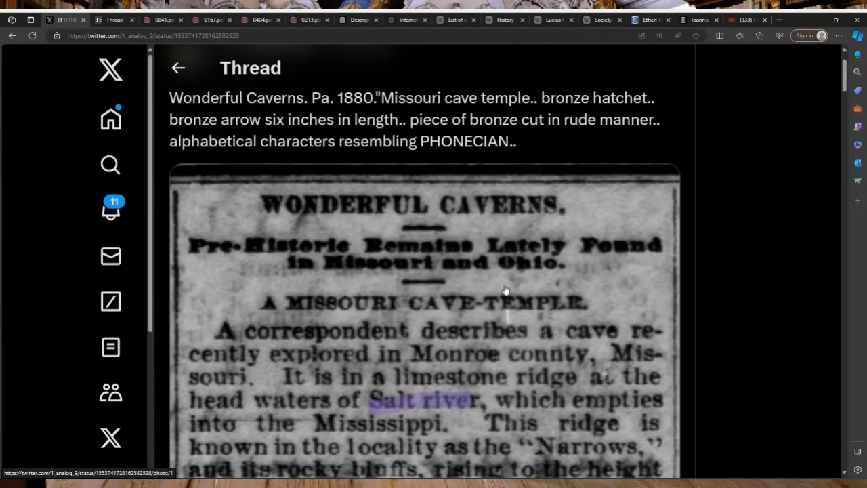
- Scroll down the enlarged 1880 clipping to reach the start of the cave exploration account
scroll("down", 3)
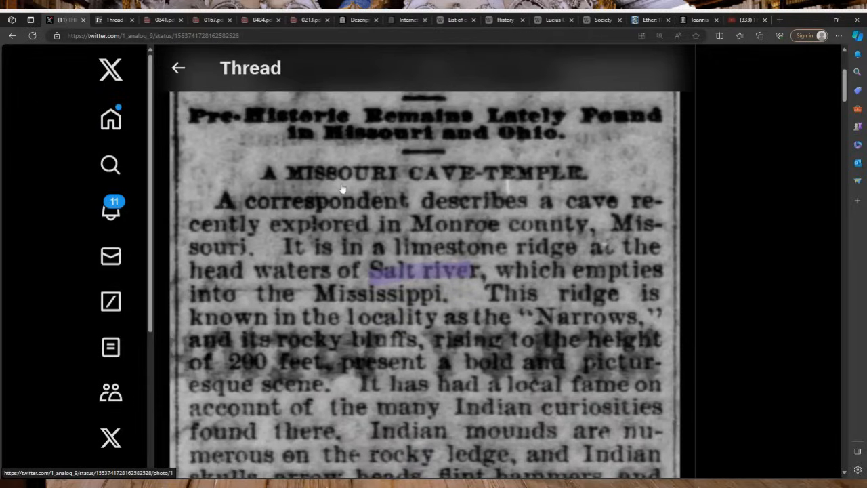
mouse_move(428, 266)
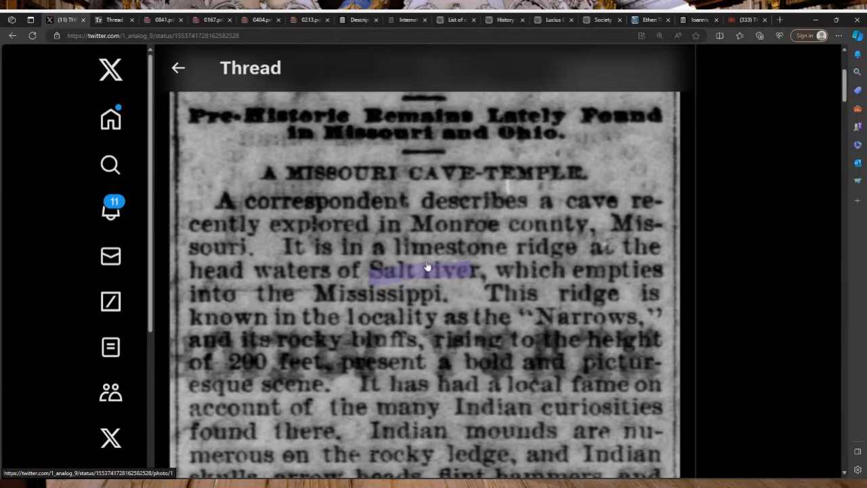
mouse_move(464, 259)
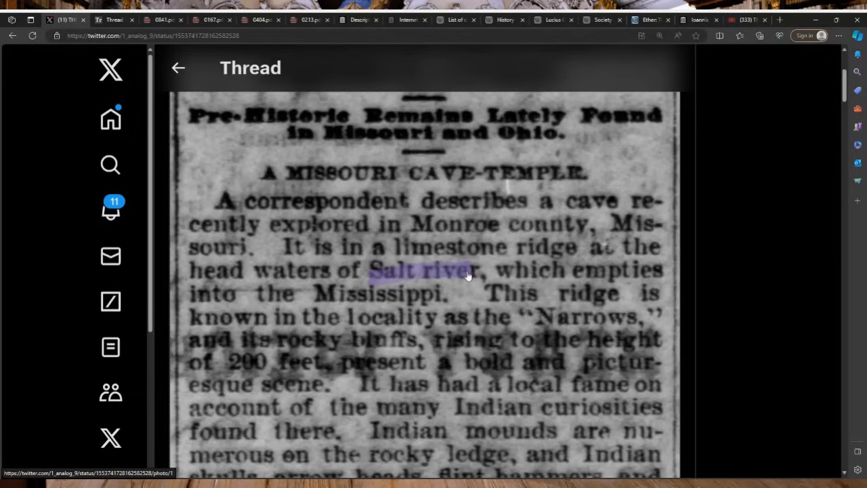
mouse_move(481, 280)
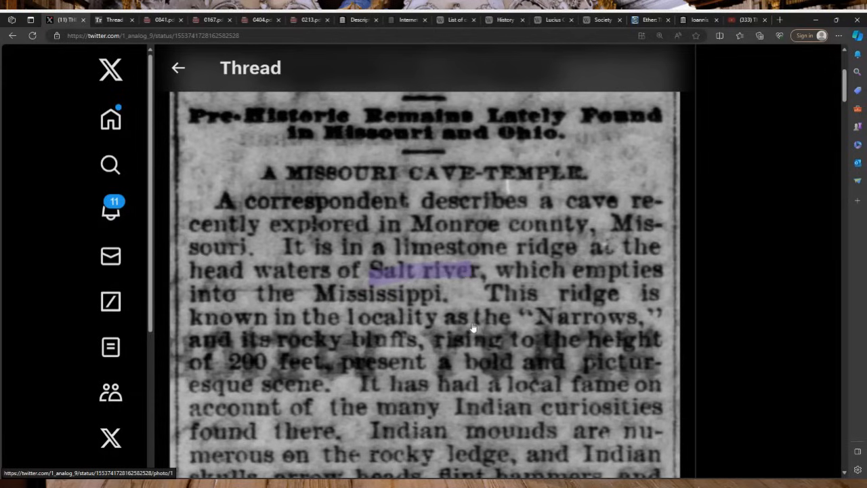
mouse_move(576, 284)
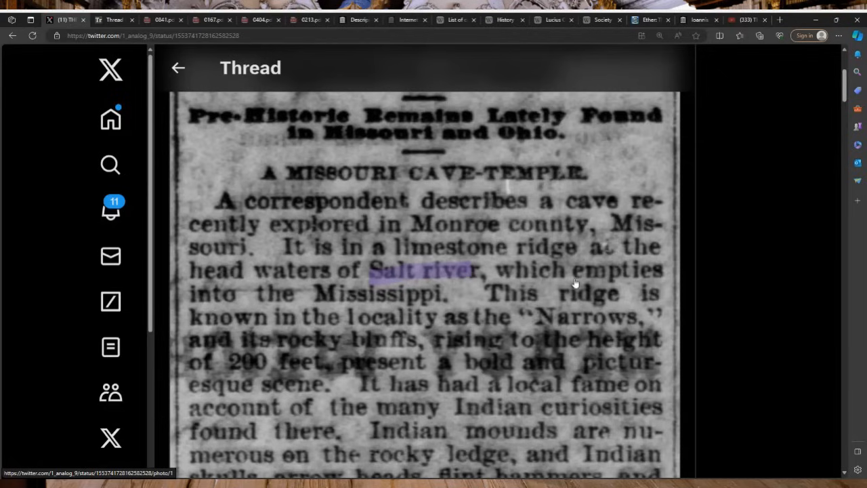
mouse_move(479, 277)
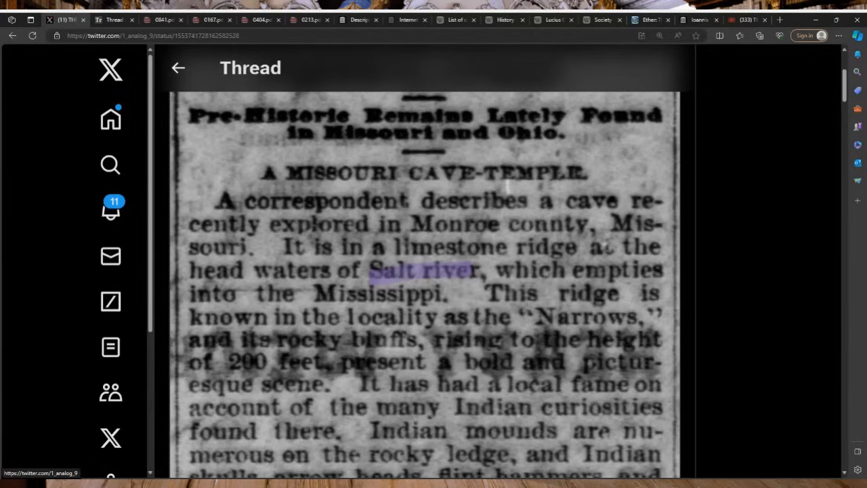
mouse_move(461, 215)
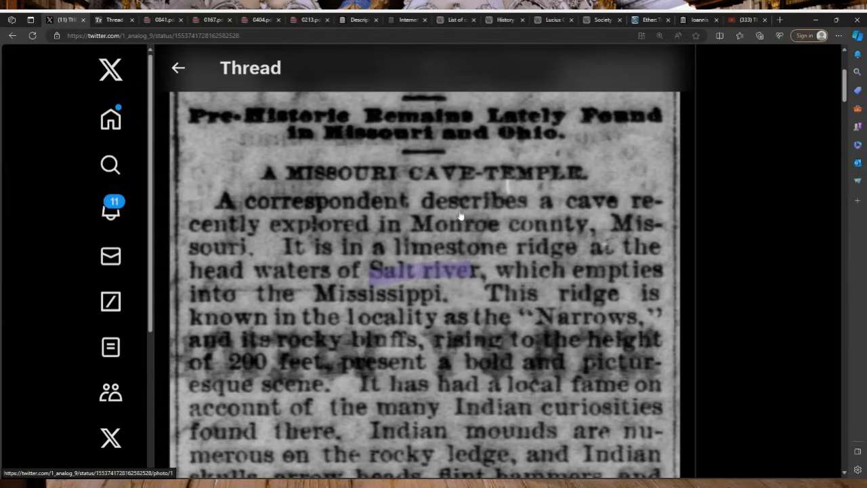
mouse_move(342, 182)
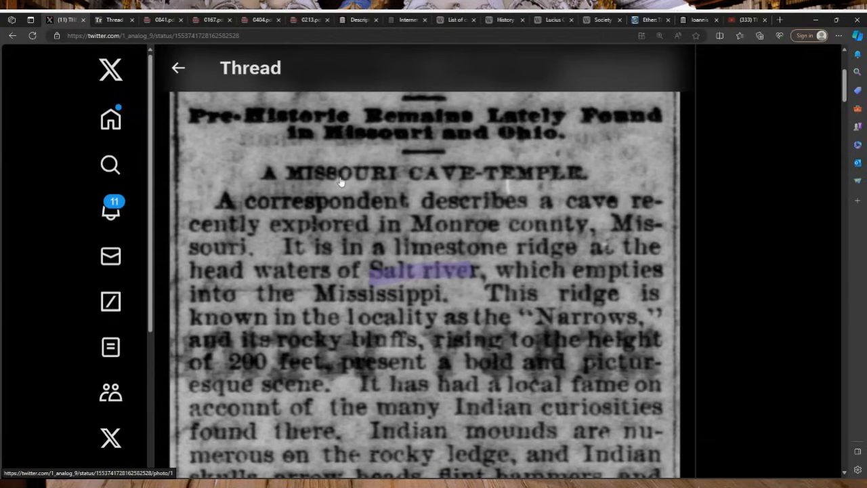
mouse_move(494, 247)
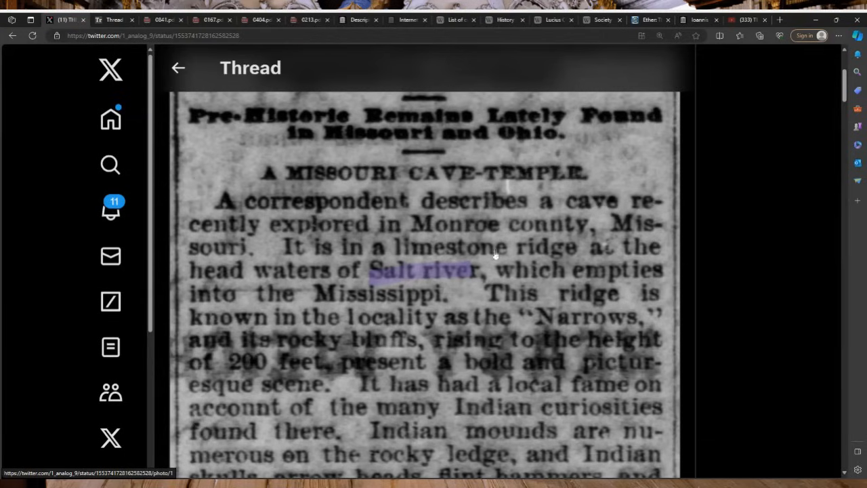
mouse_move(504, 253)
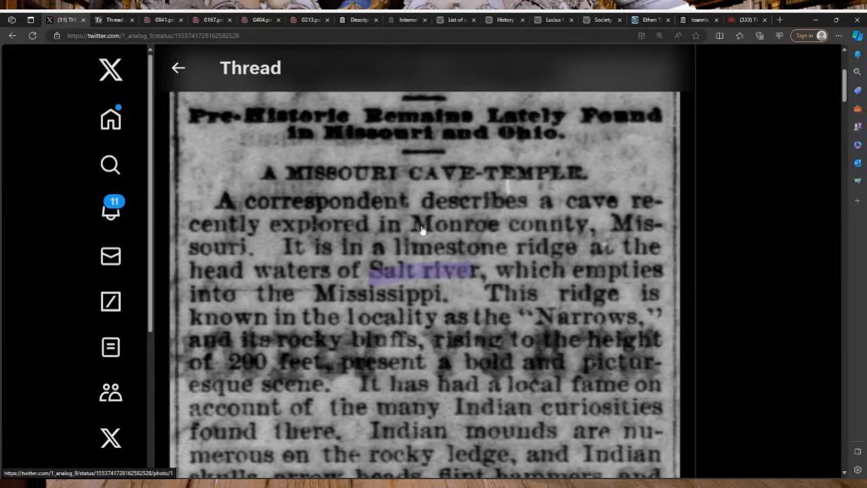
mouse_move(428, 233)
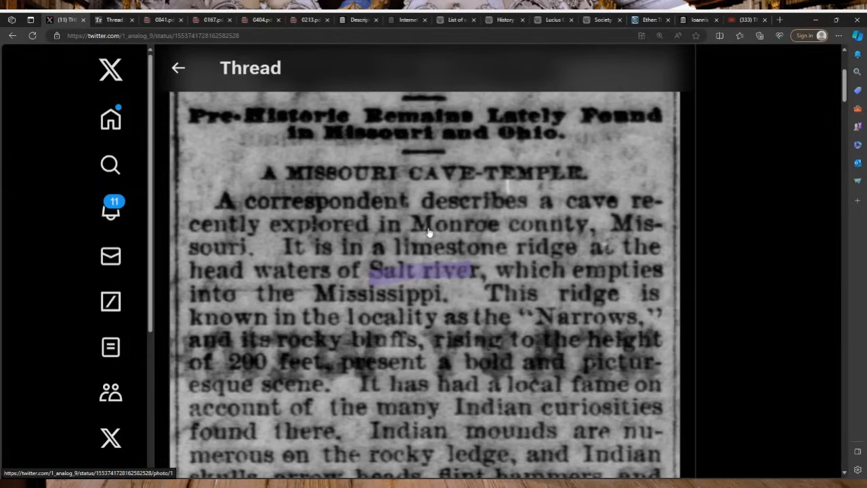
mouse_move(423, 238)
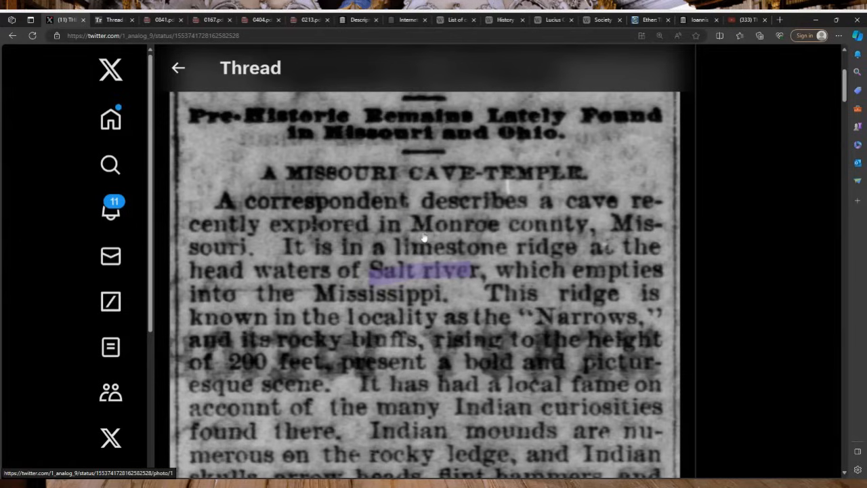
mouse_move(429, 239)
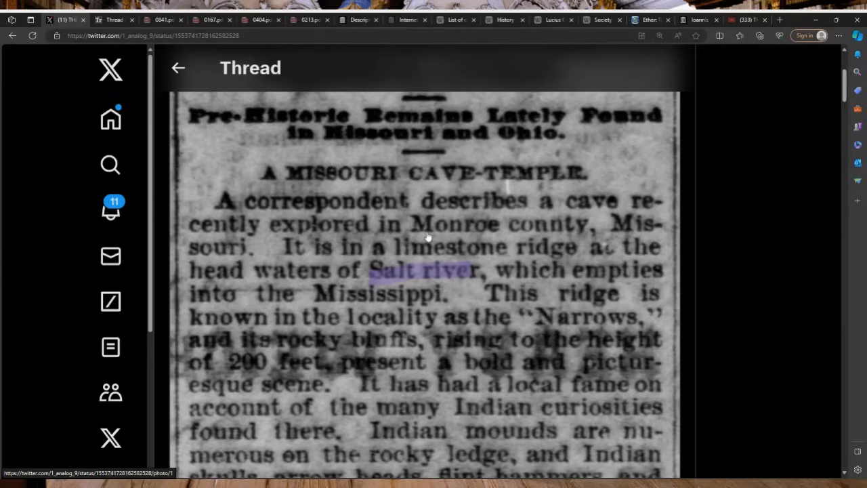
mouse_move(517, 252)
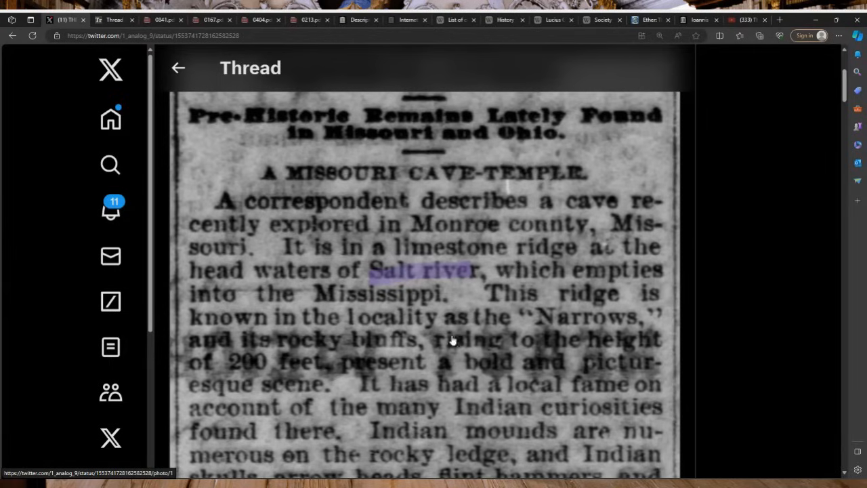
mouse_move(533, 384)
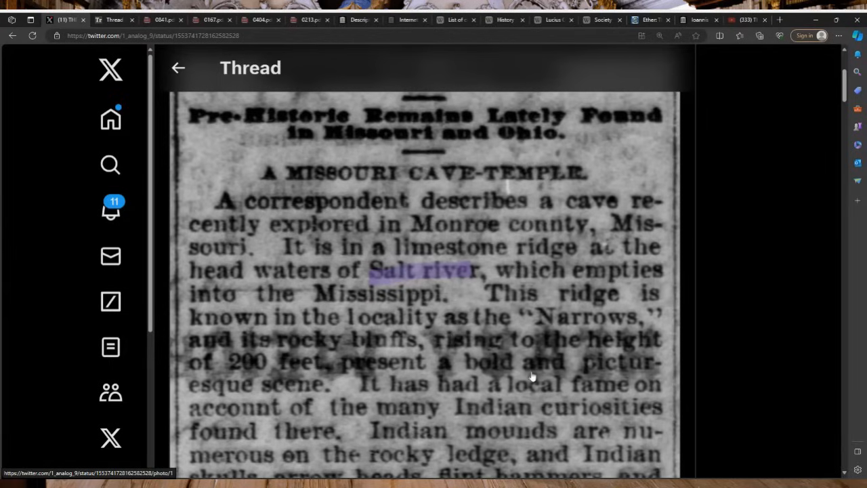
mouse_move(718, 351)
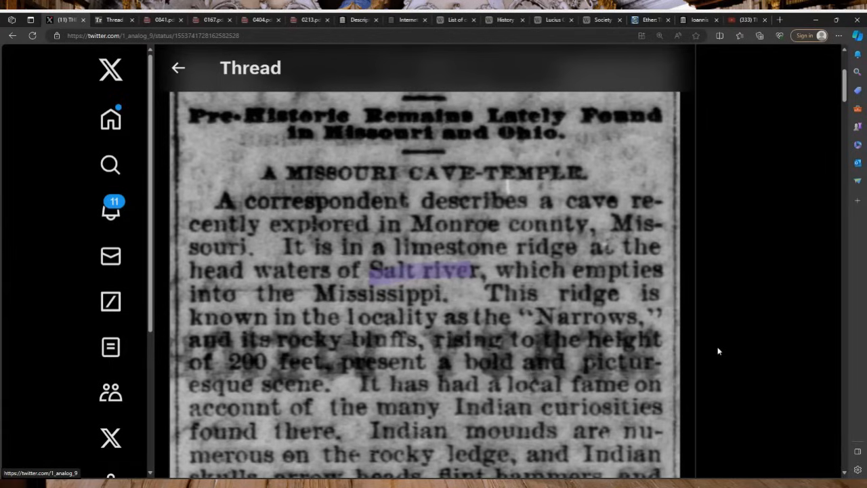
scroll("down", 3)
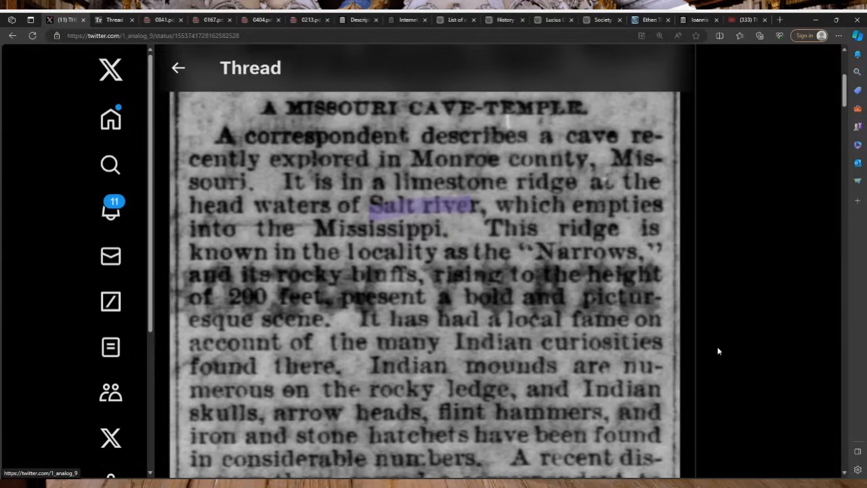
mouse_move(692, 347)
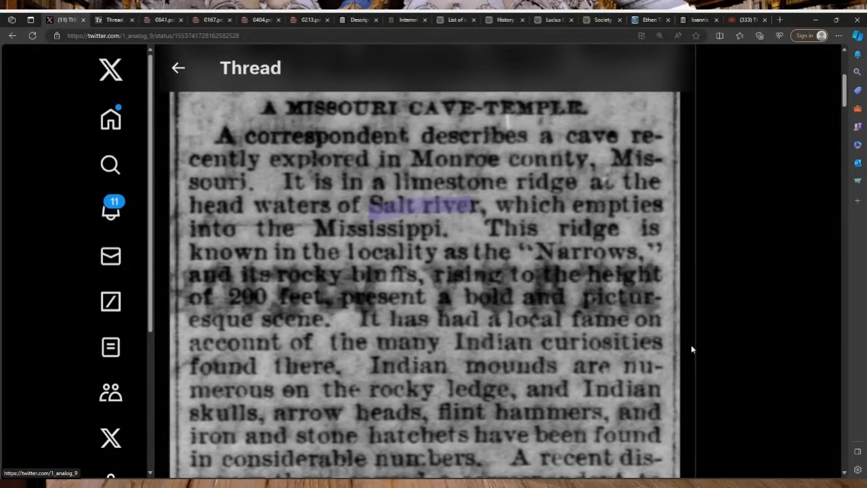
mouse_move(699, 346)
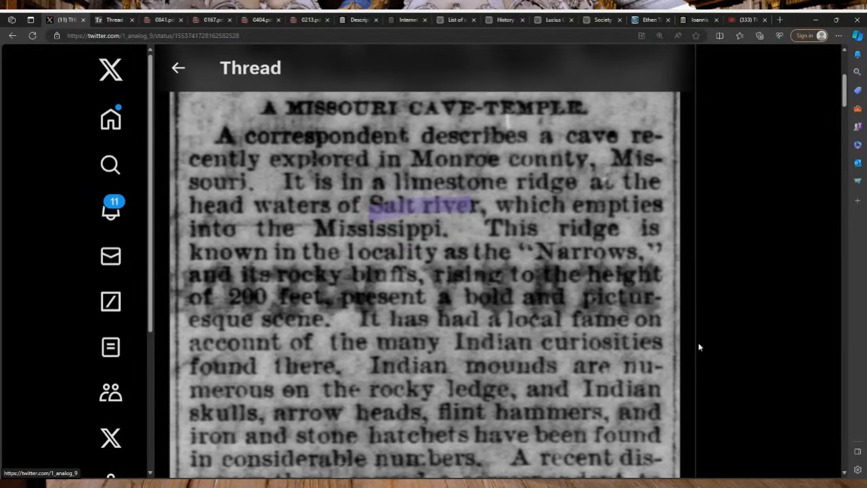
mouse_move(688, 353)
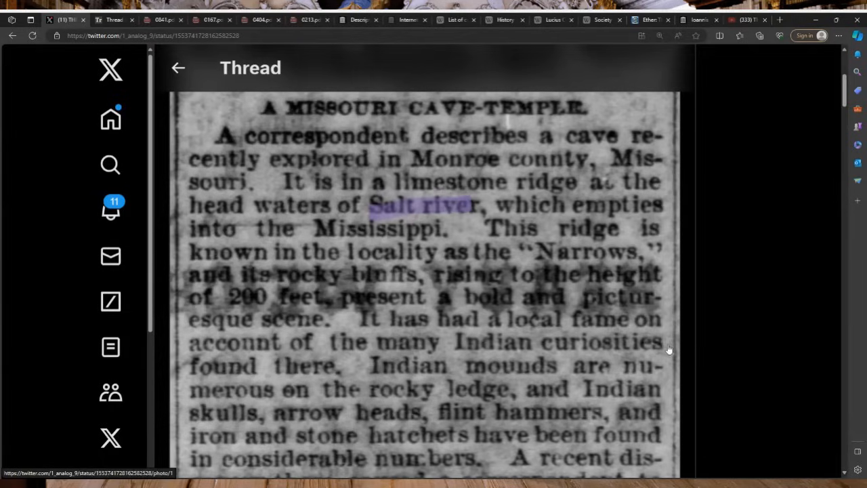
mouse_move(674, 341)
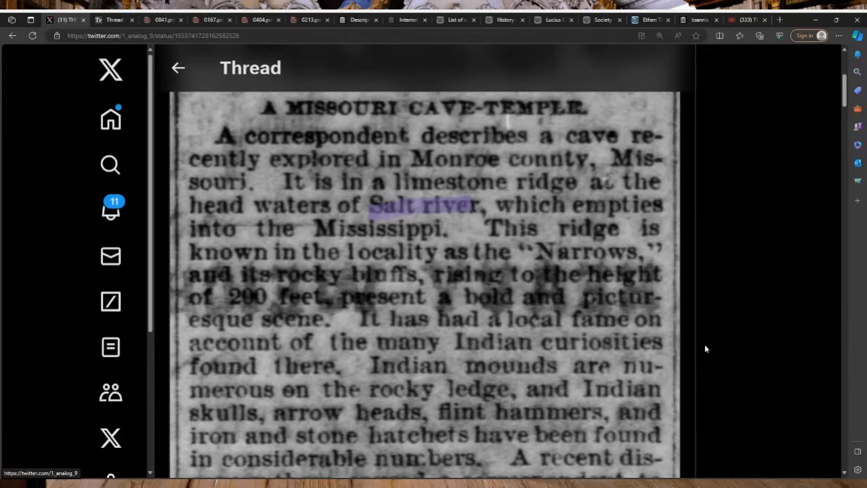
scroll("down", 3)
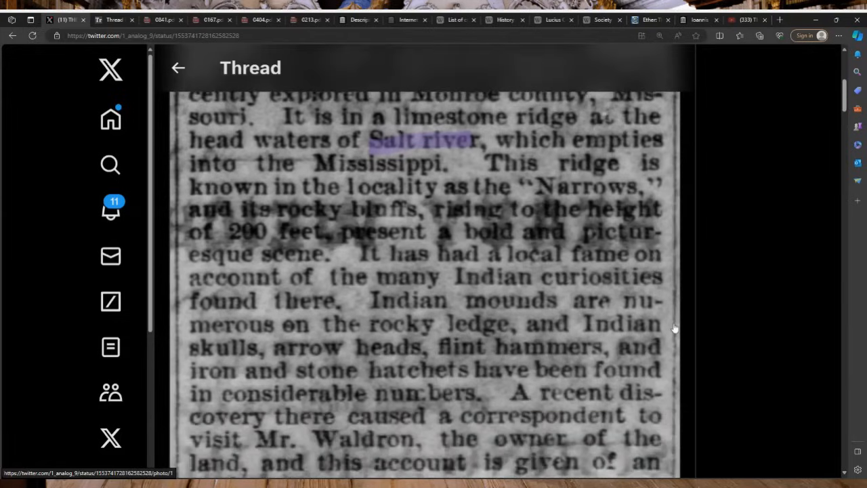
scroll("down", 3)
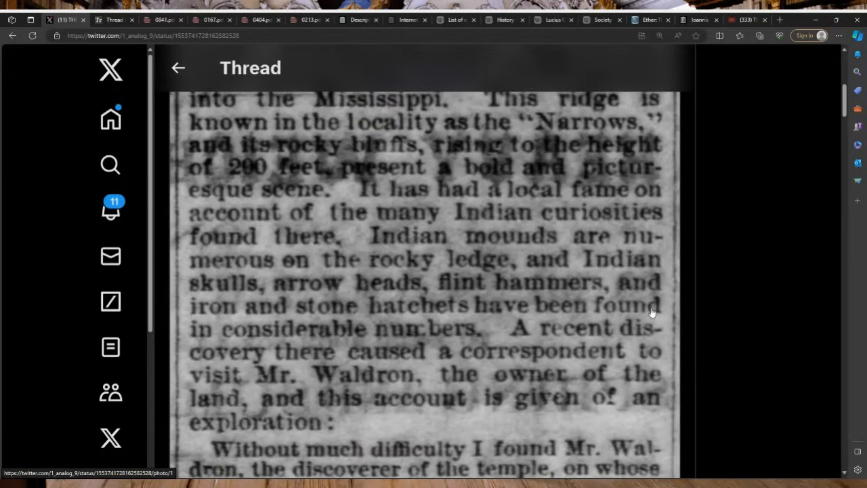
mouse_move(681, 311)
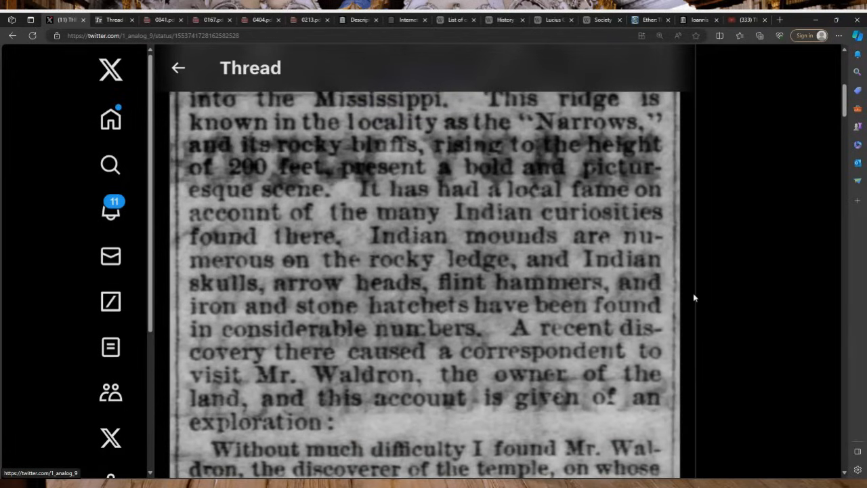
scroll("down", 3)
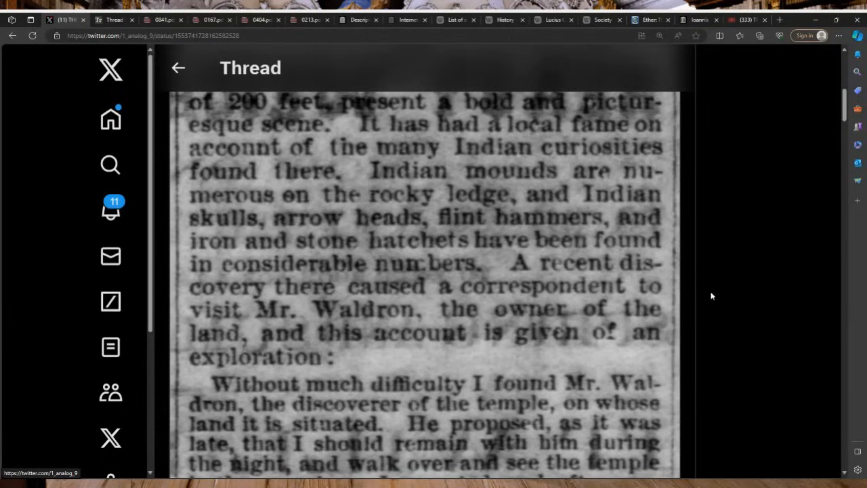
mouse_move(724, 299)
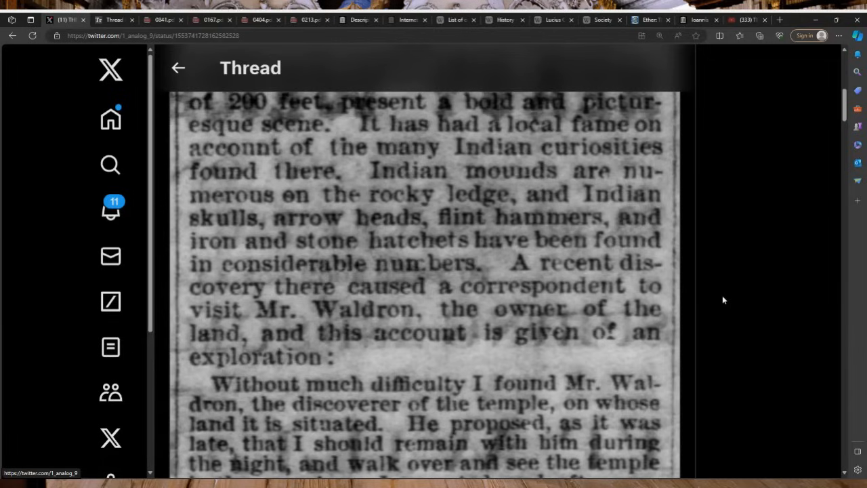
mouse_move(710, 297)
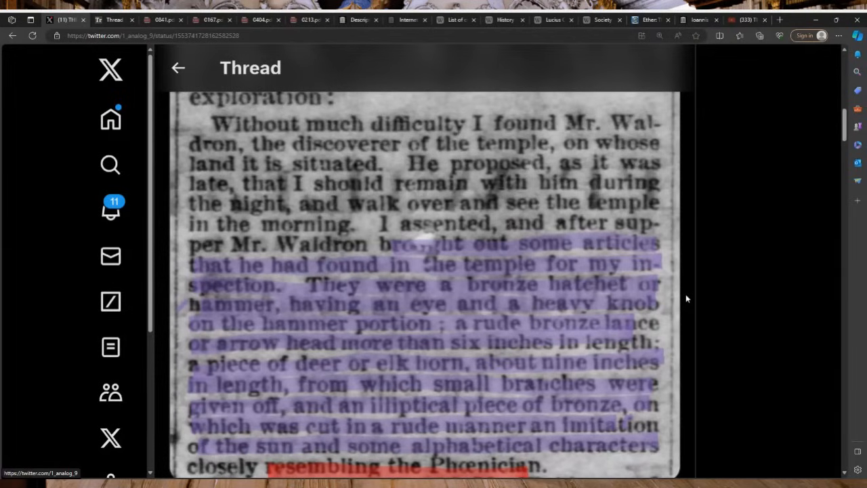
mouse_move(471, 274)
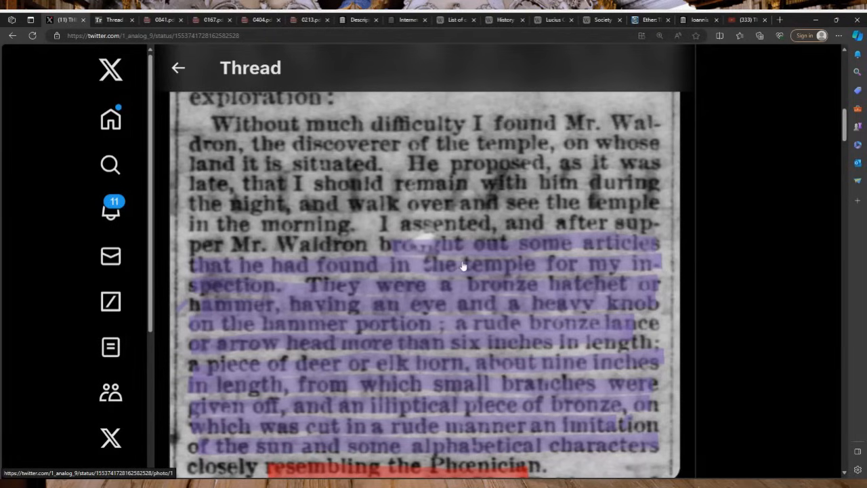
mouse_move(613, 301)
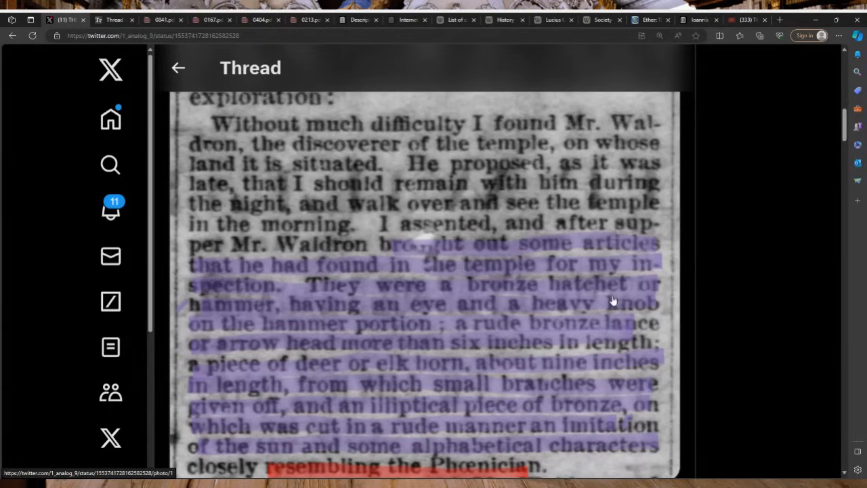
mouse_move(560, 258)
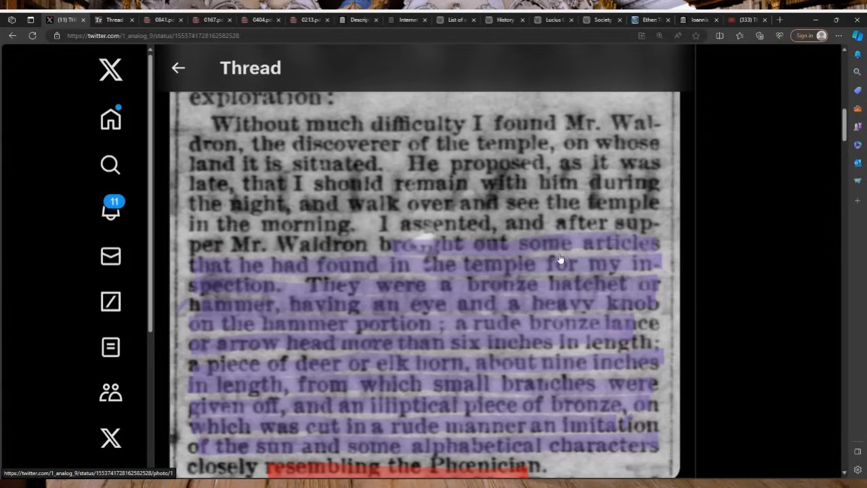
mouse_move(448, 276)
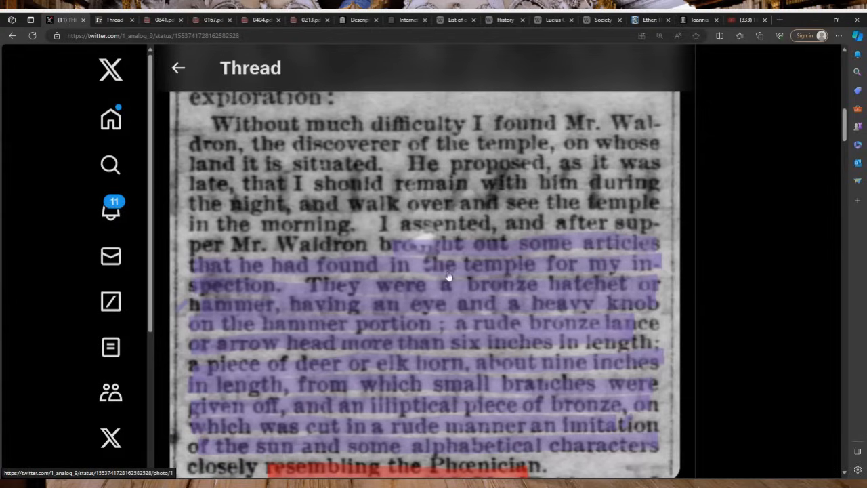
mouse_move(361, 296)
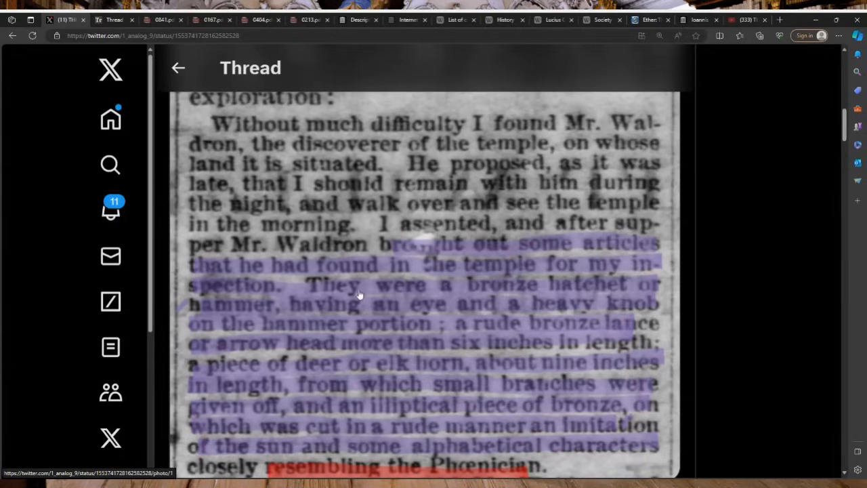
- Scroll the thread down to the WONDERFUL CAVERNS clipping about Mr. Waldron's temple artifacts
scroll("down", 3)
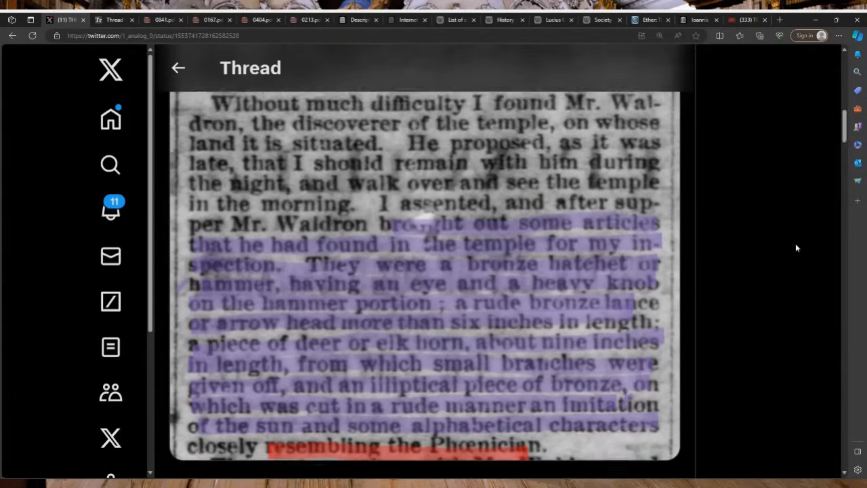
scroll("down", 3)
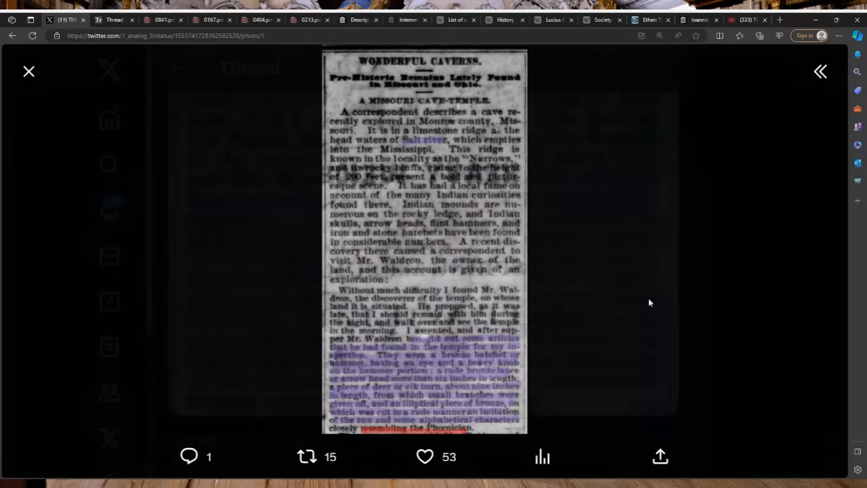
mouse_move(632, 300)
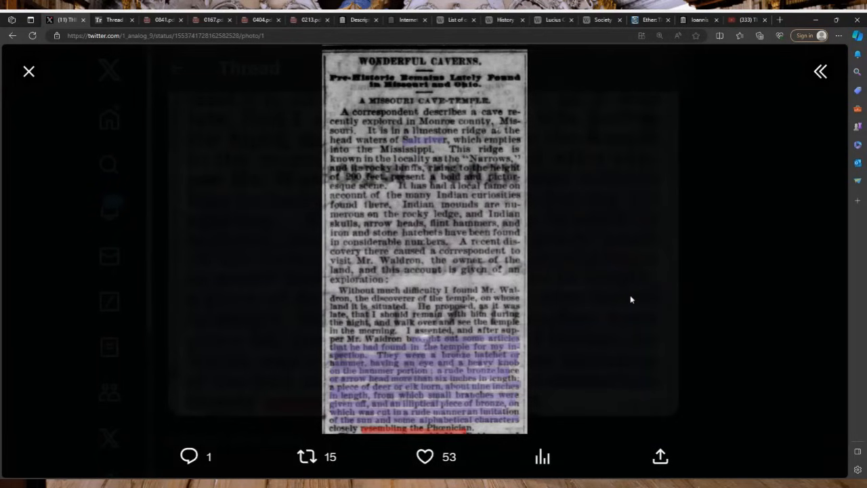
- Close the full-size view of the first clipping to return to the thread
left_click(28, 71)
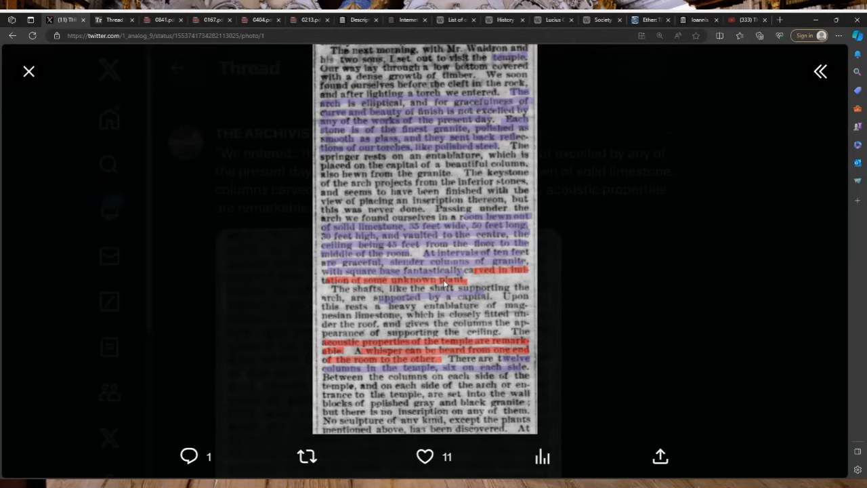
mouse_move(574, 178)
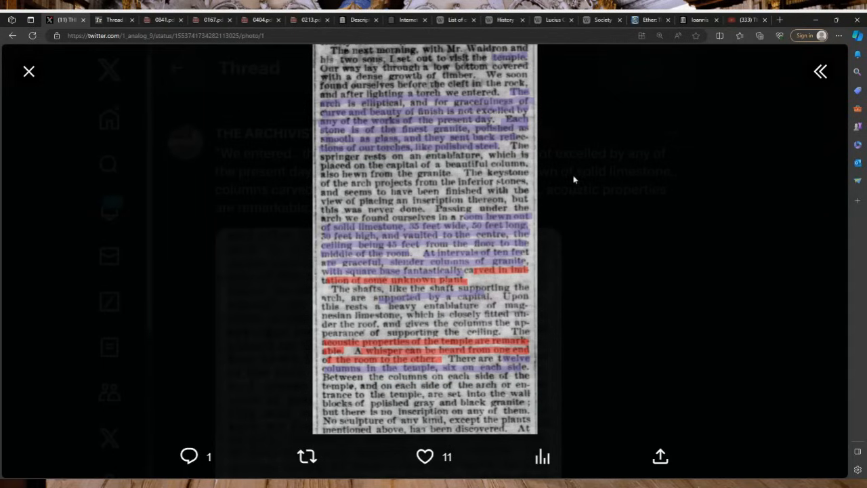
mouse_move(545, 209)
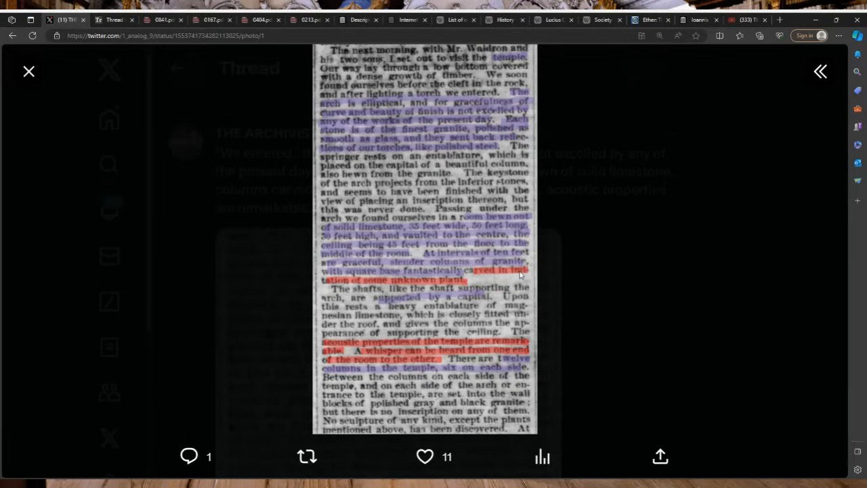
mouse_move(531, 287)
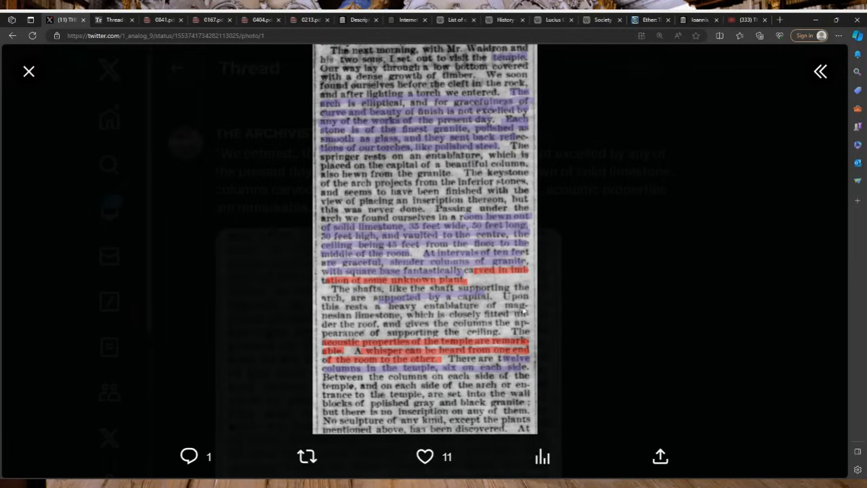
mouse_move(480, 269)
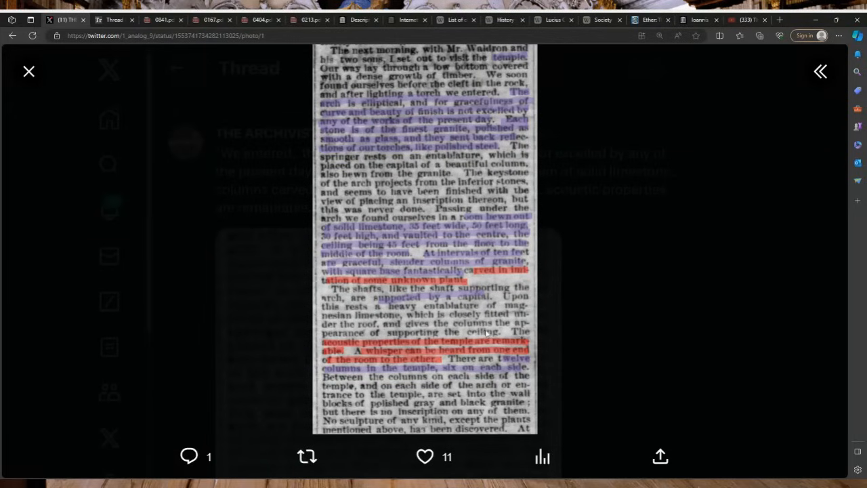
mouse_move(485, 333)
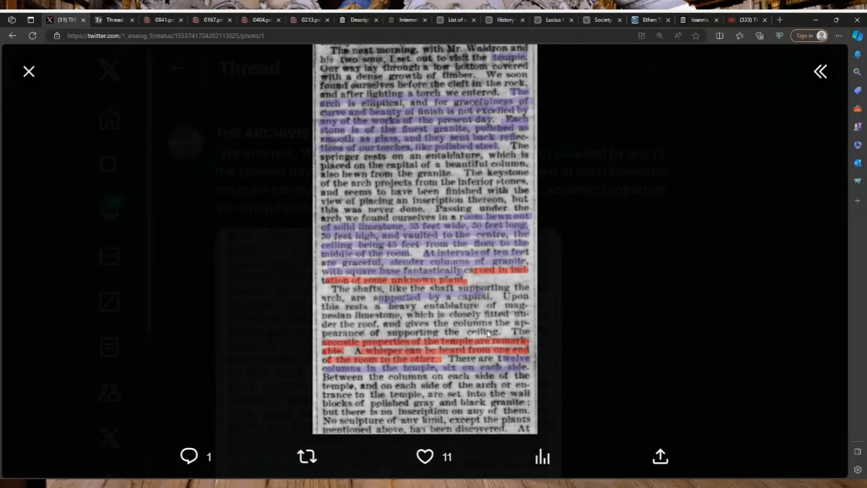
mouse_move(454, 358)
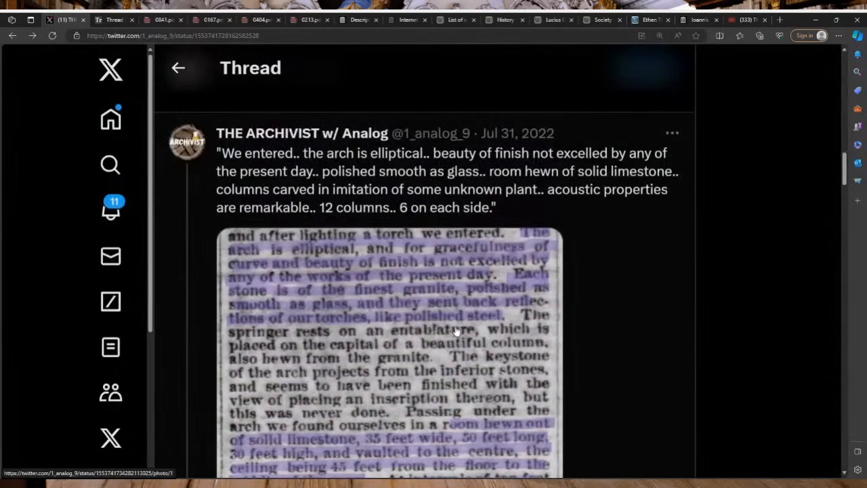
- Show the clipping about the granite altar slab with scattered ashes at full size
scroll("down", 3)
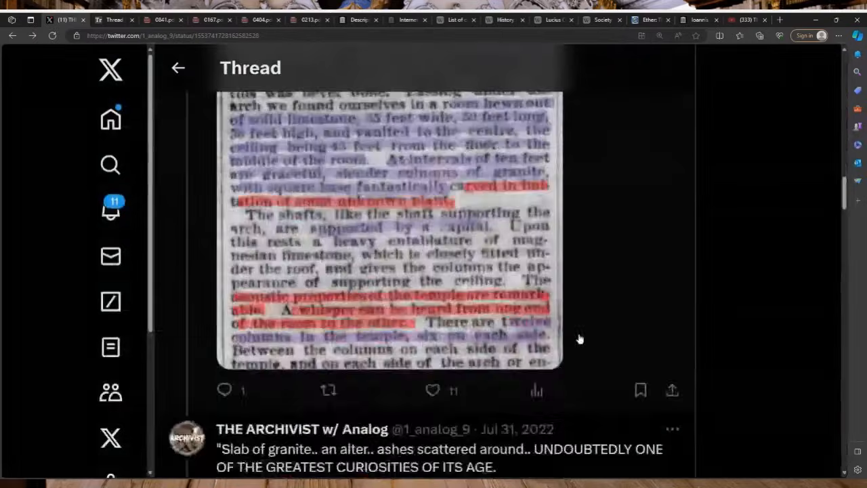
left_click(390, 231)
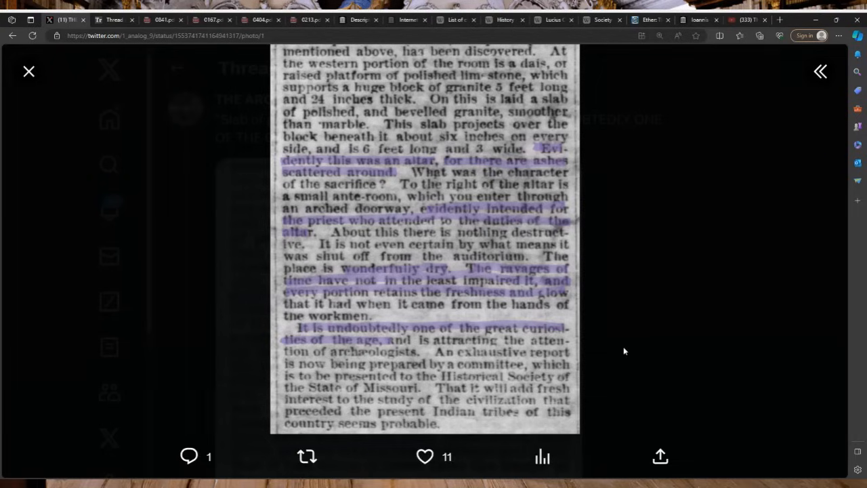
mouse_move(494, 331)
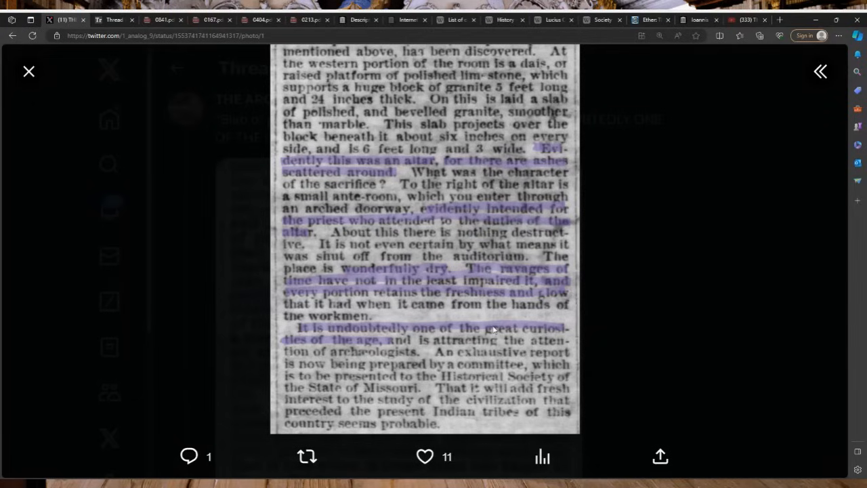
mouse_move(512, 290)
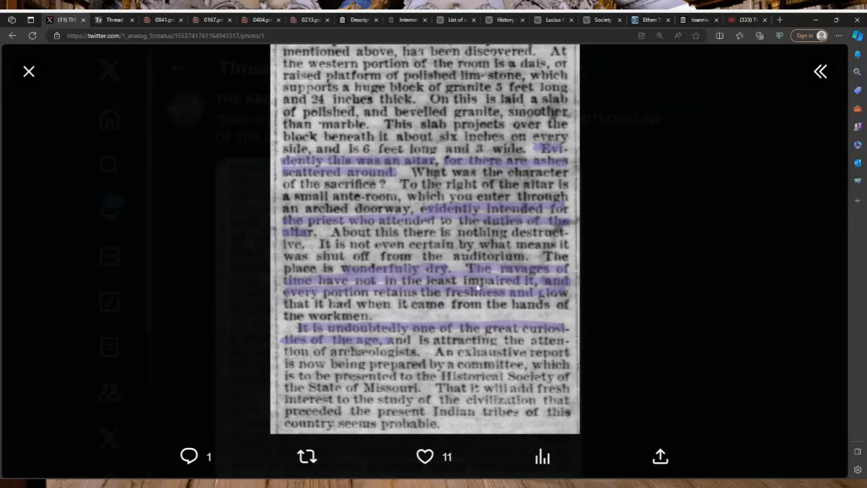
mouse_move(452, 311)
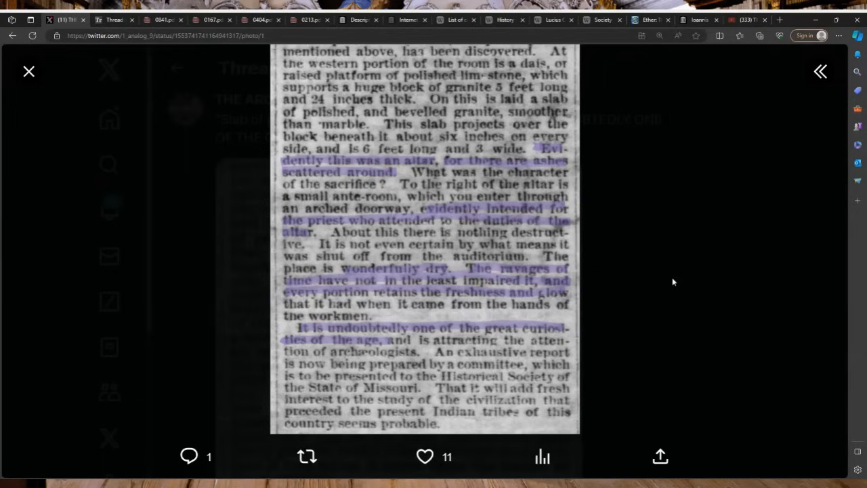
mouse_move(680, 301)
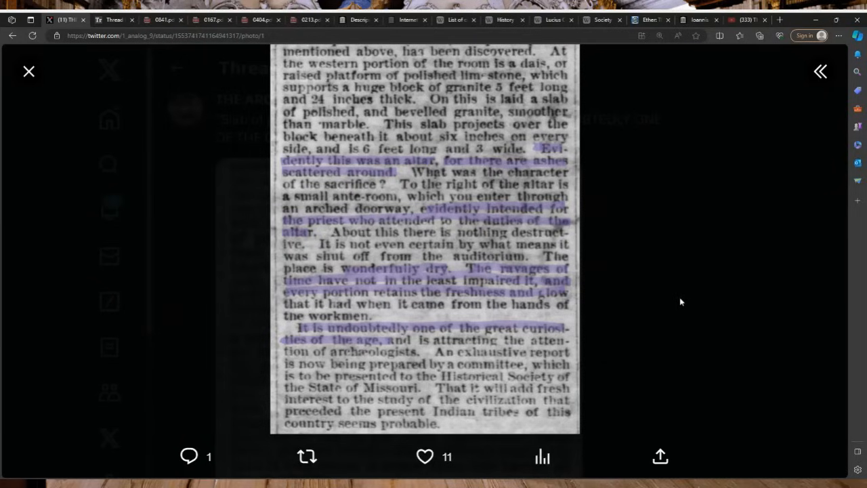
mouse_move(683, 301)
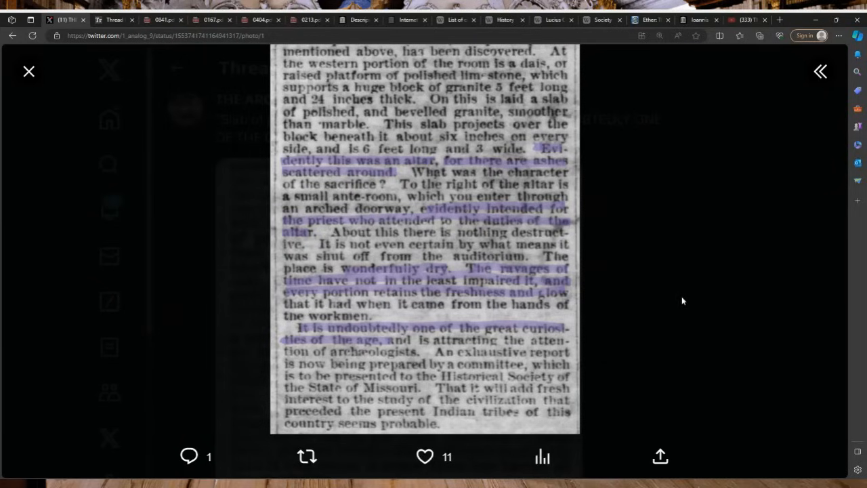
mouse_move(663, 317)
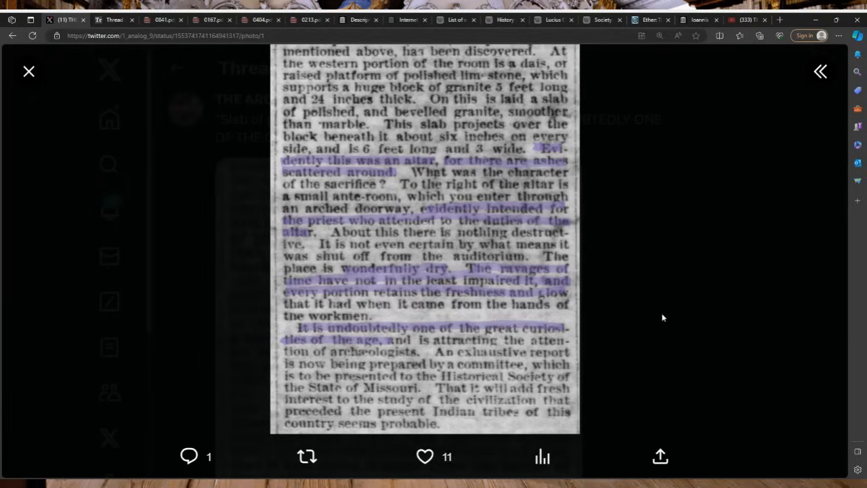
mouse_move(656, 314)
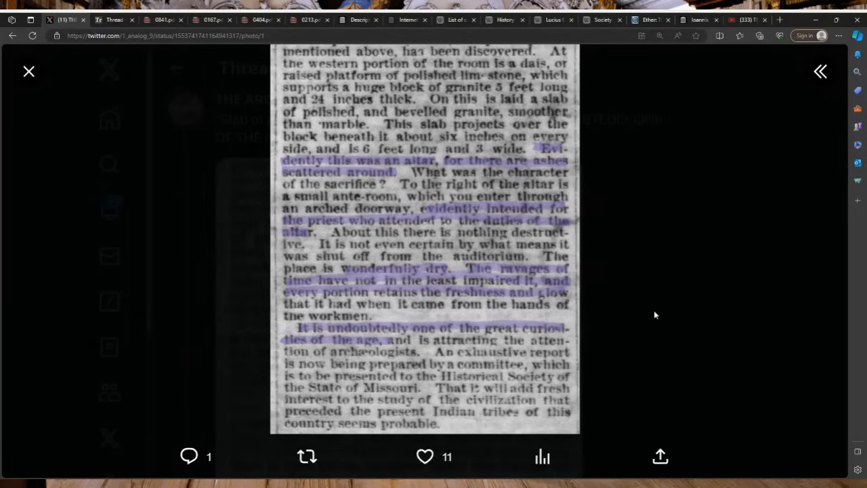
mouse_move(662, 314)
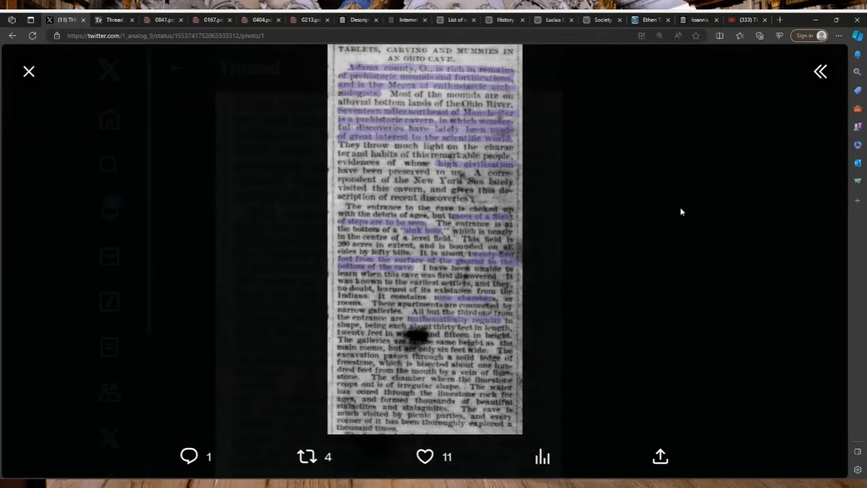
mouse_move(643, 201)
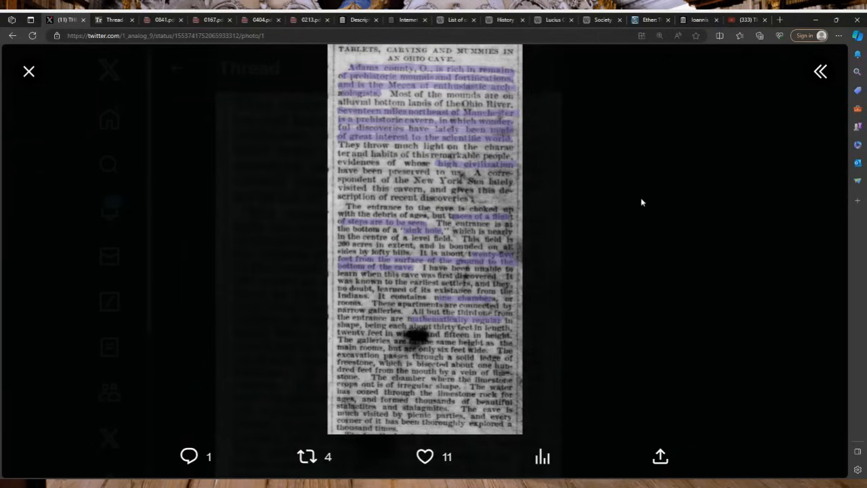
mouse_move(567, 196)
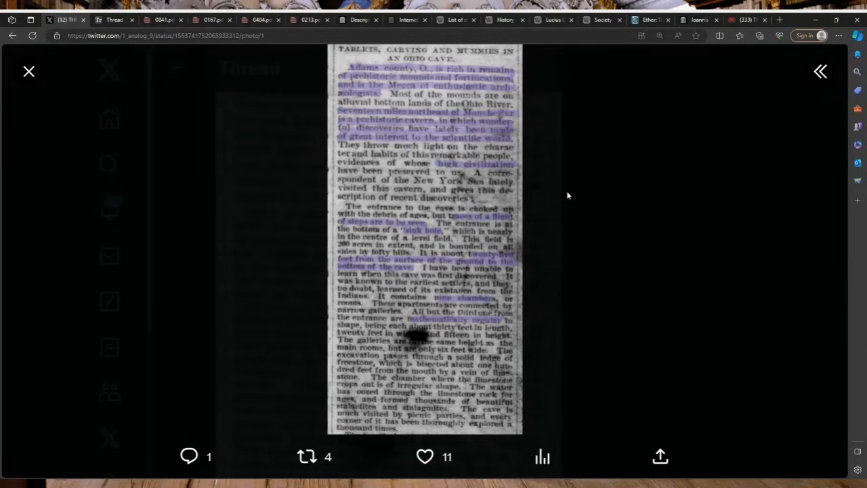
mouse_move(624, 188)
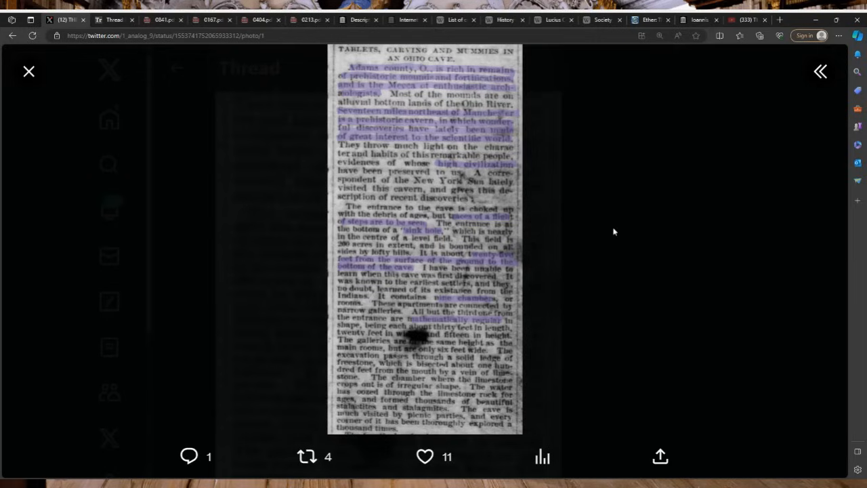
mouse_move(488, 301)
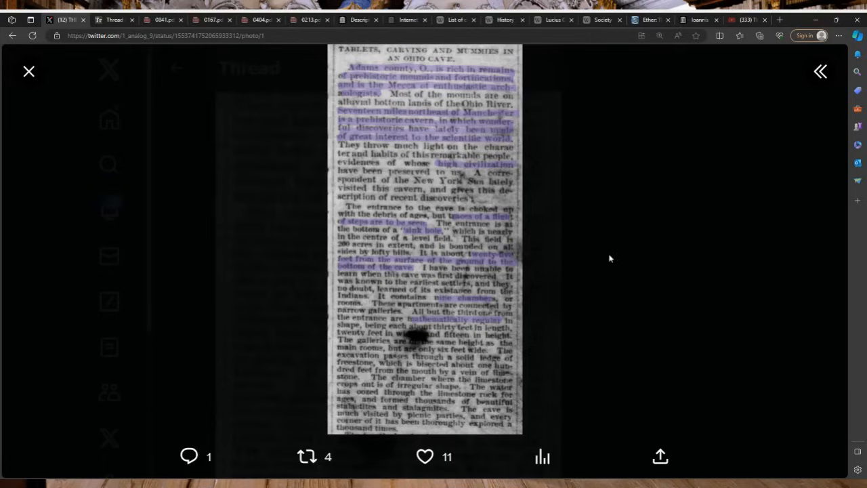
mouse_move(614, 259)
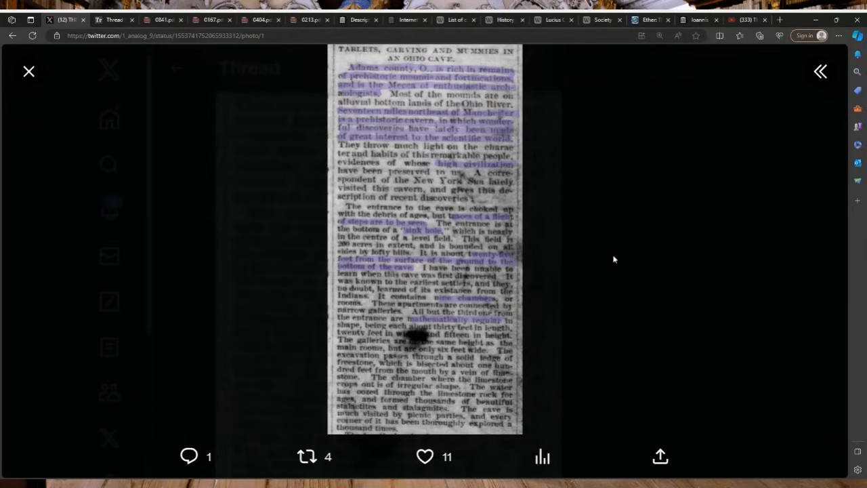
mouse_move(612, 258)
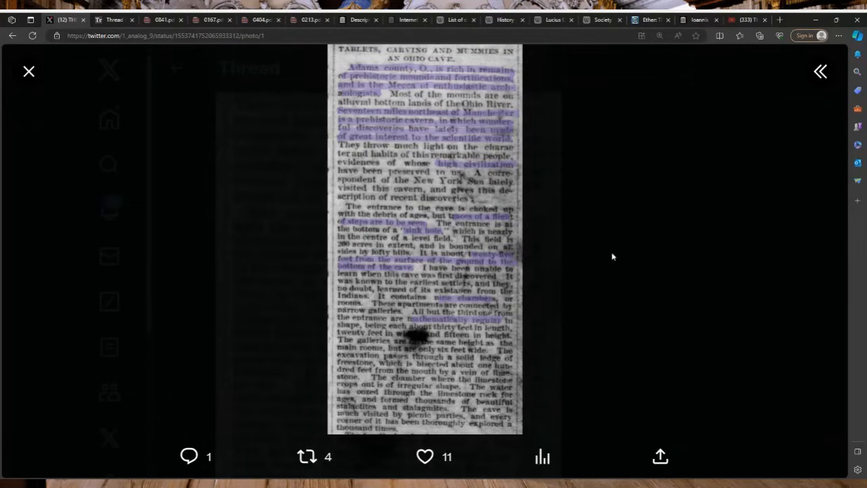
mouse_move(653, 246)
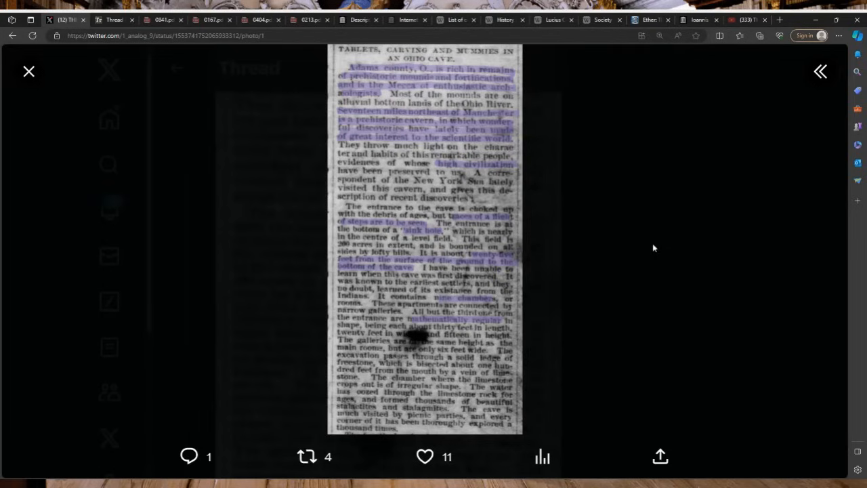
mouse_move(650, 275)
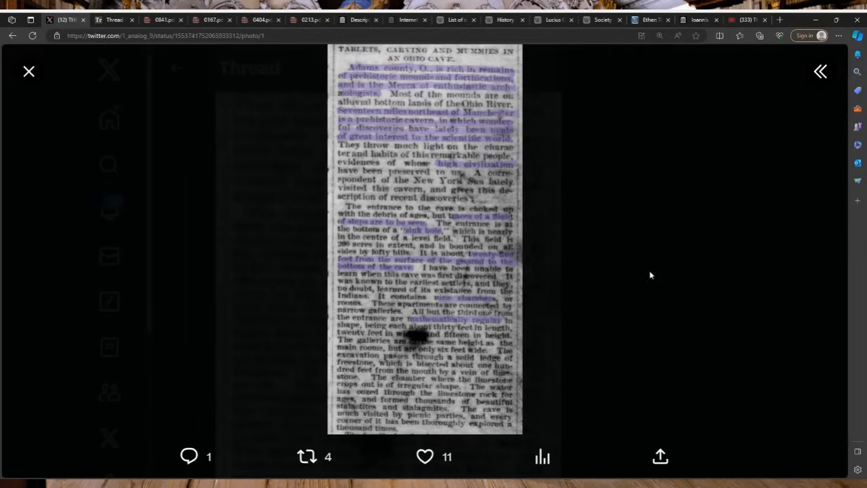
left_click(28, 70)
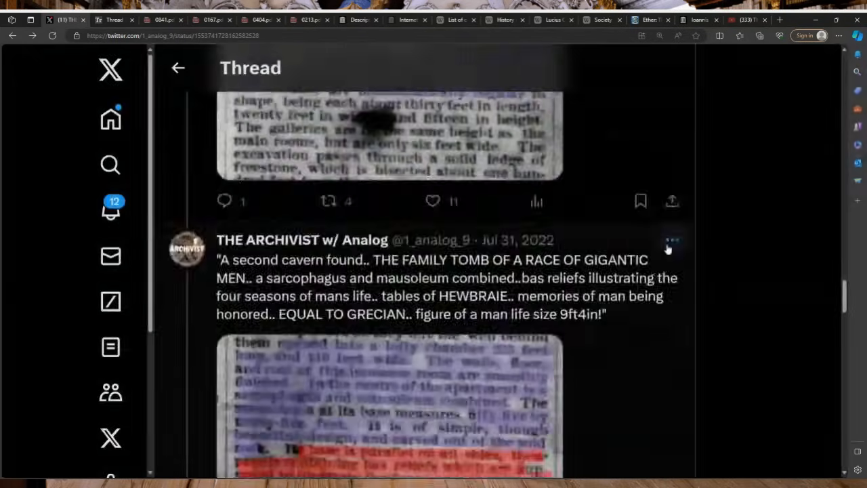
left_click(388, 406)
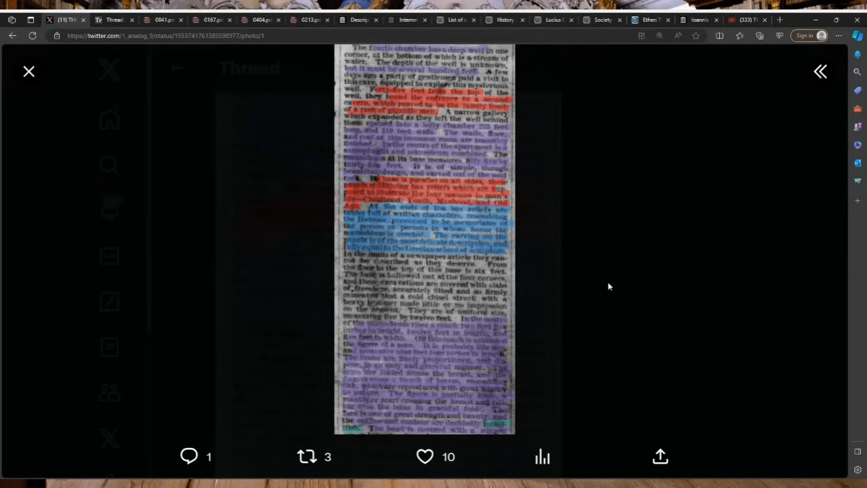
mouse_move(652, 244)
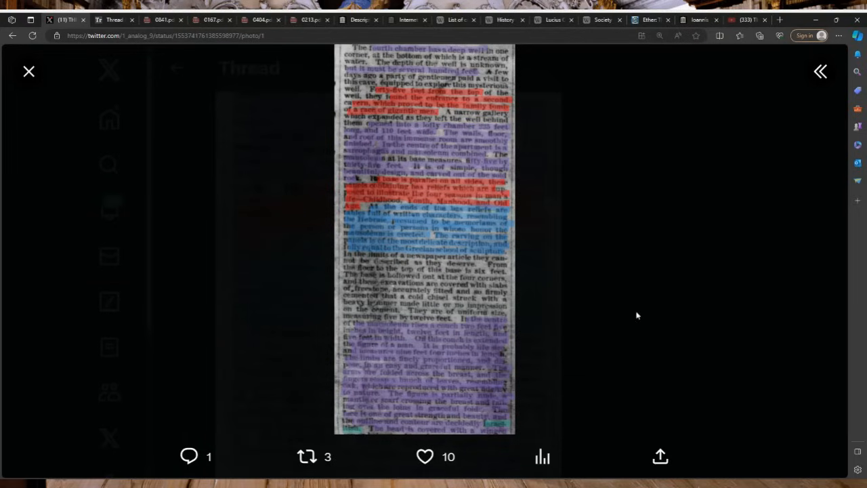
mouse_move(619, 263)
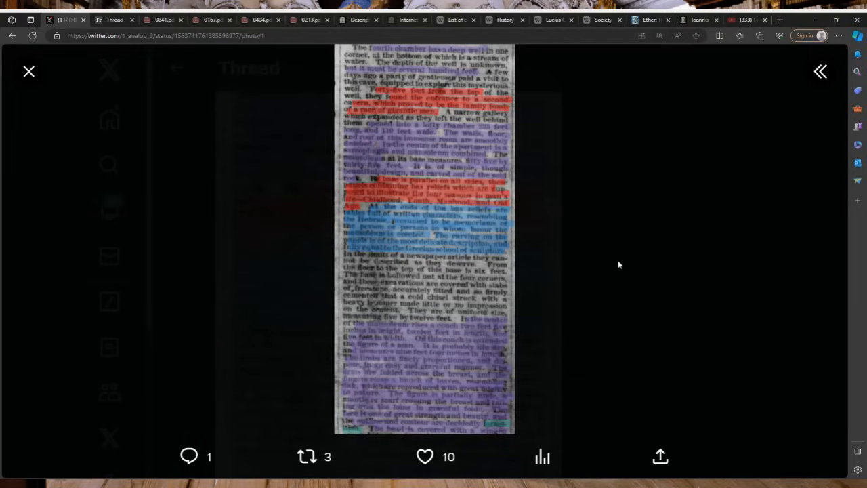
- Enlarge the clipping about the carved tomb and curly-haired mummy and read downward
left_click(29, 71)
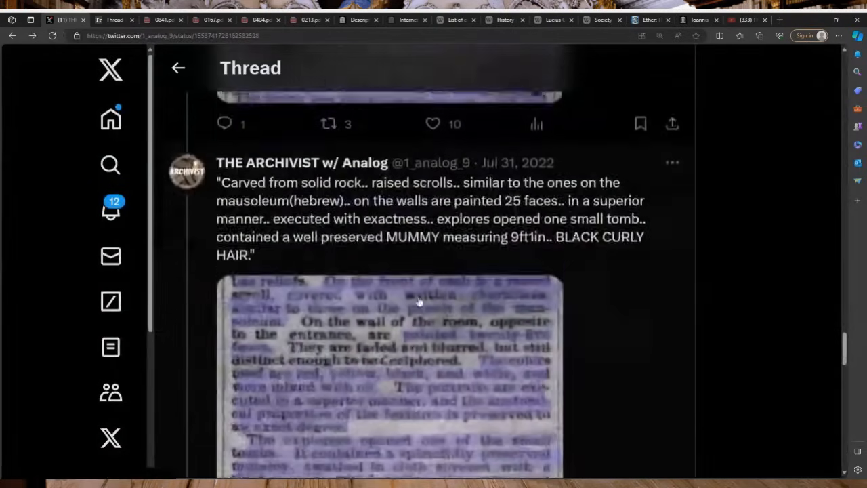
scroll("down", 3)
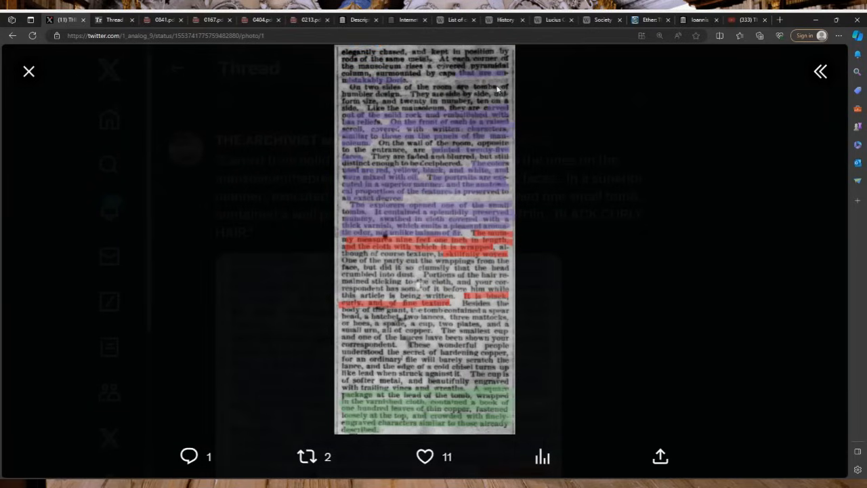
mouse_move(506, 86)
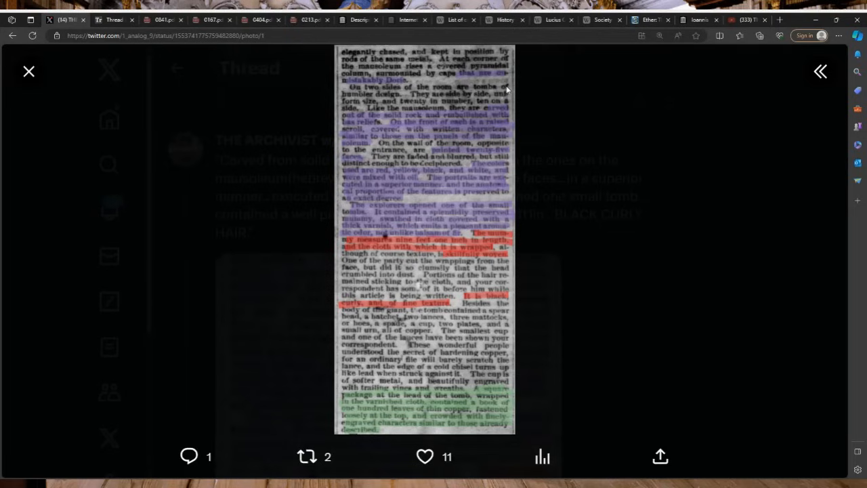
mouse_move(612, 197)
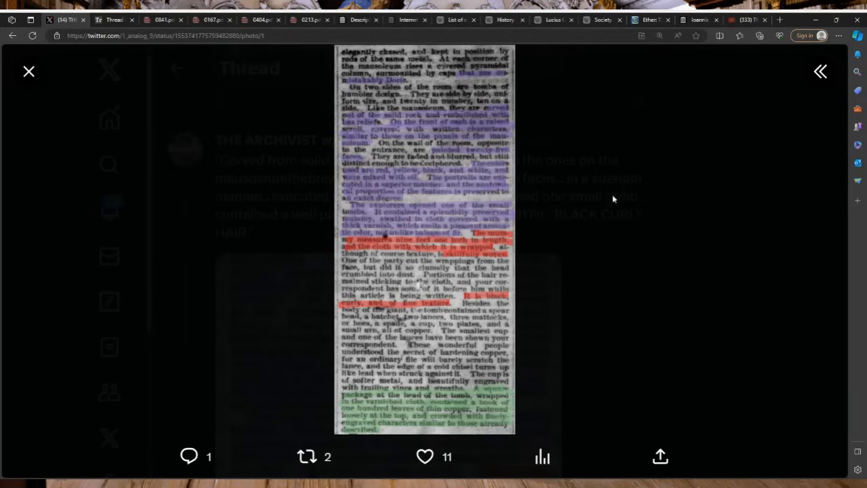
left_click(821, 70)
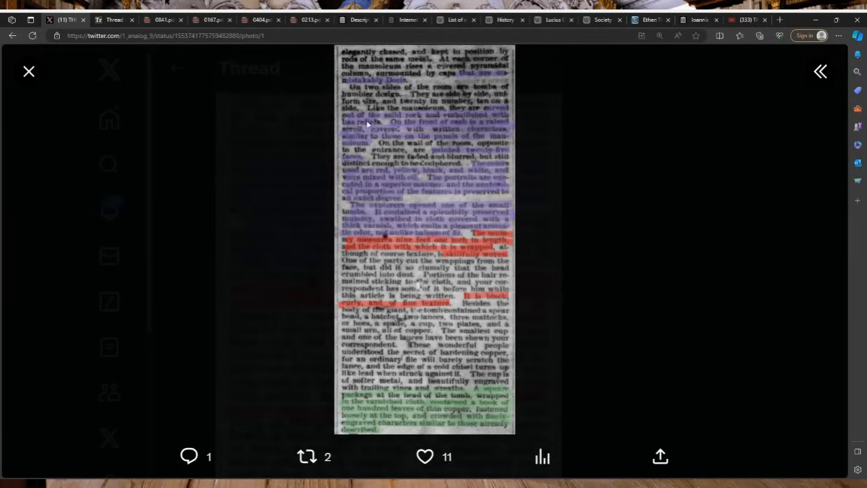
mouse_move(710, 436)
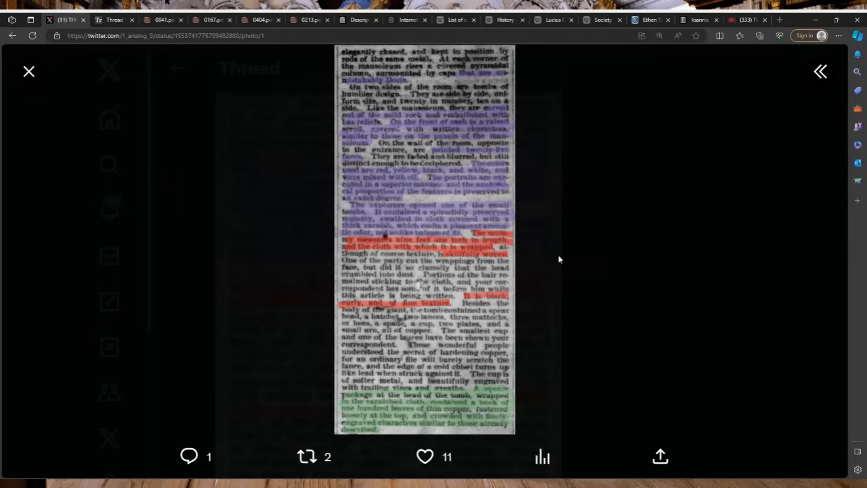
mouse_move(561, 230)
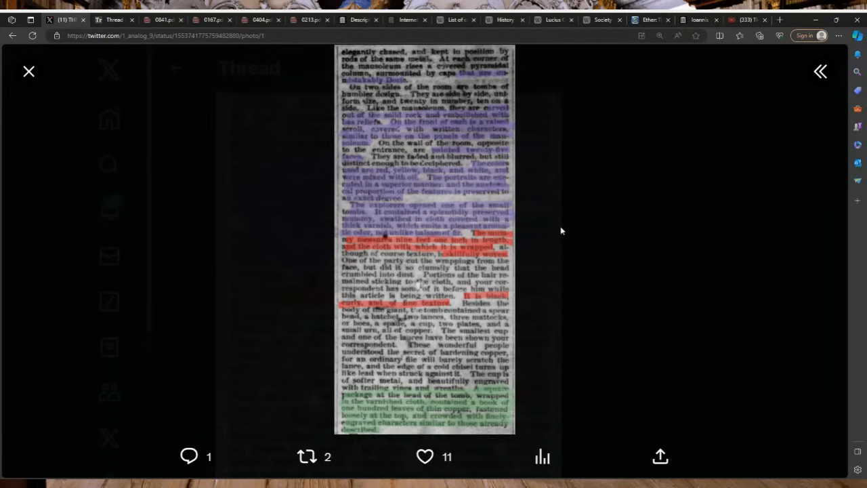
mouse_move(608, 202)
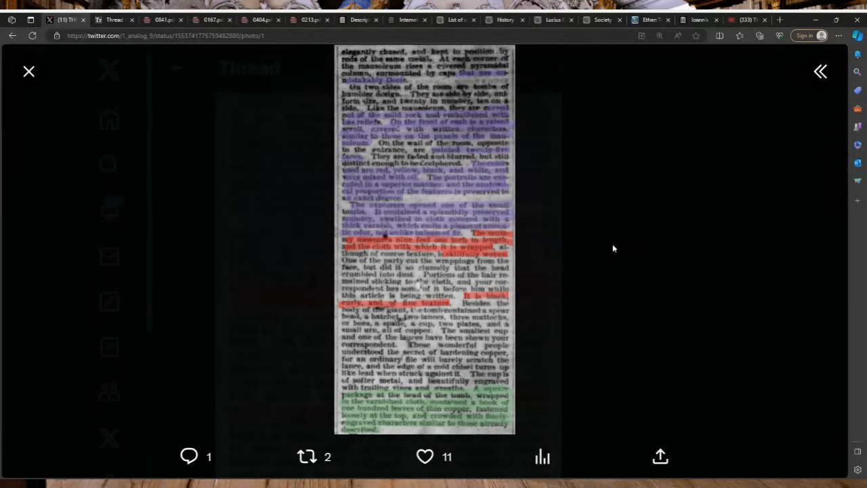
mouse_move(653, 241)
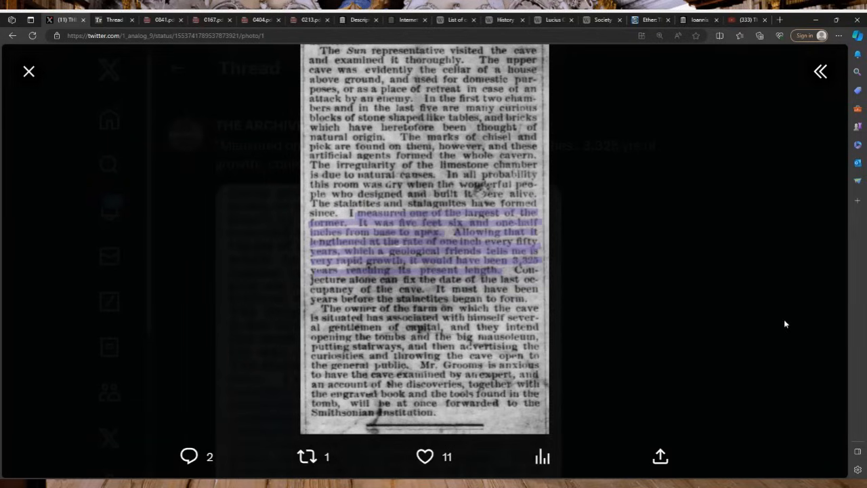
mouse_move(577, 181)
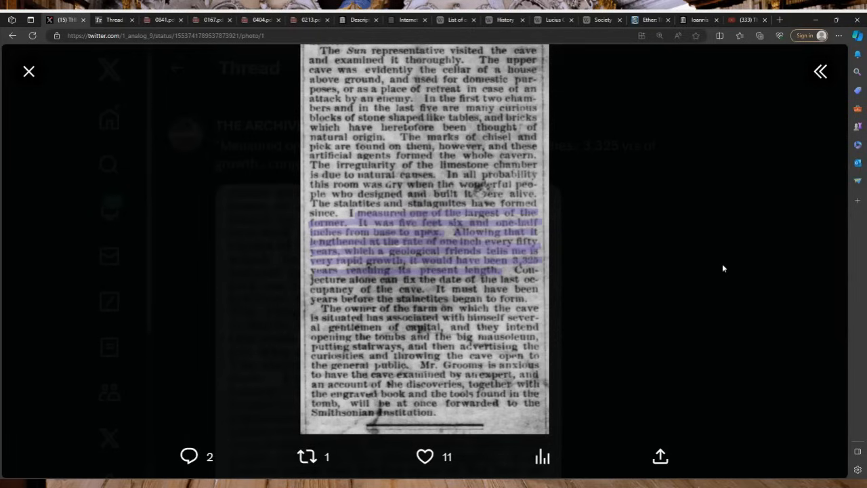
mouse_move(672, 251)
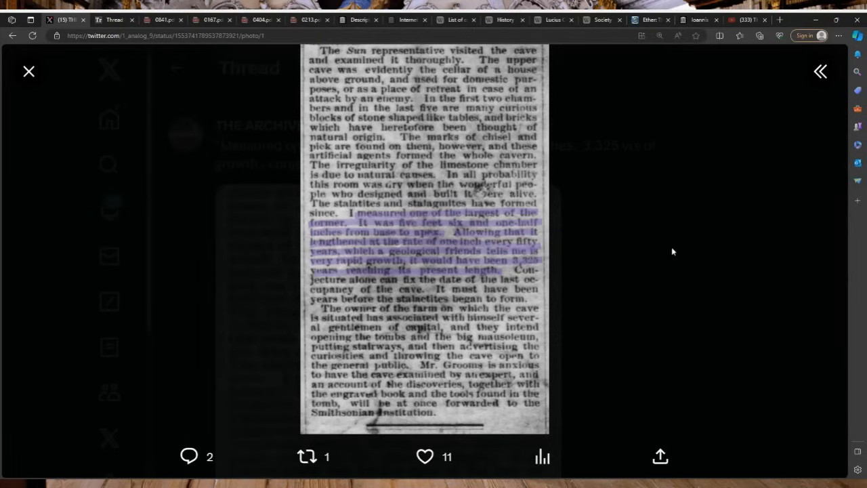
mouse_move(684, 230)
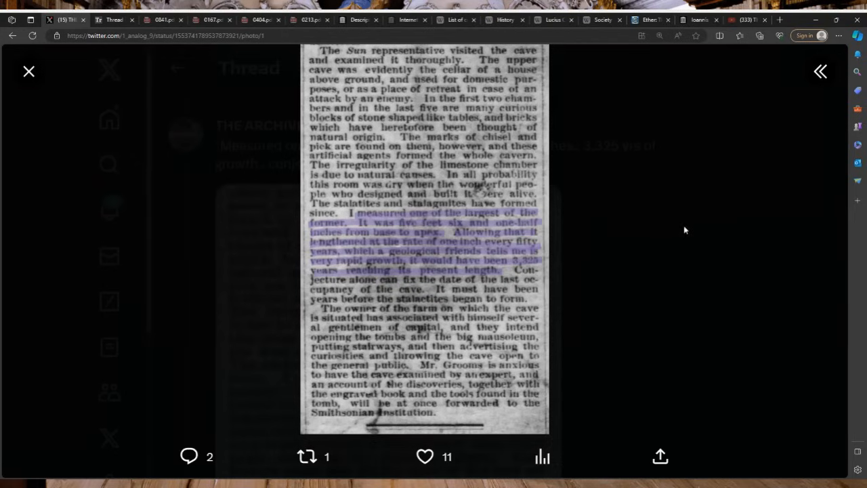
mouse_move(726, 217)
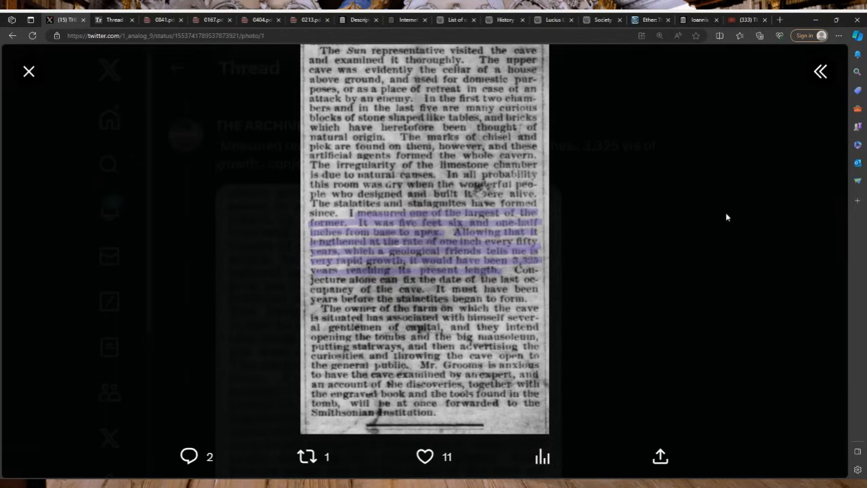